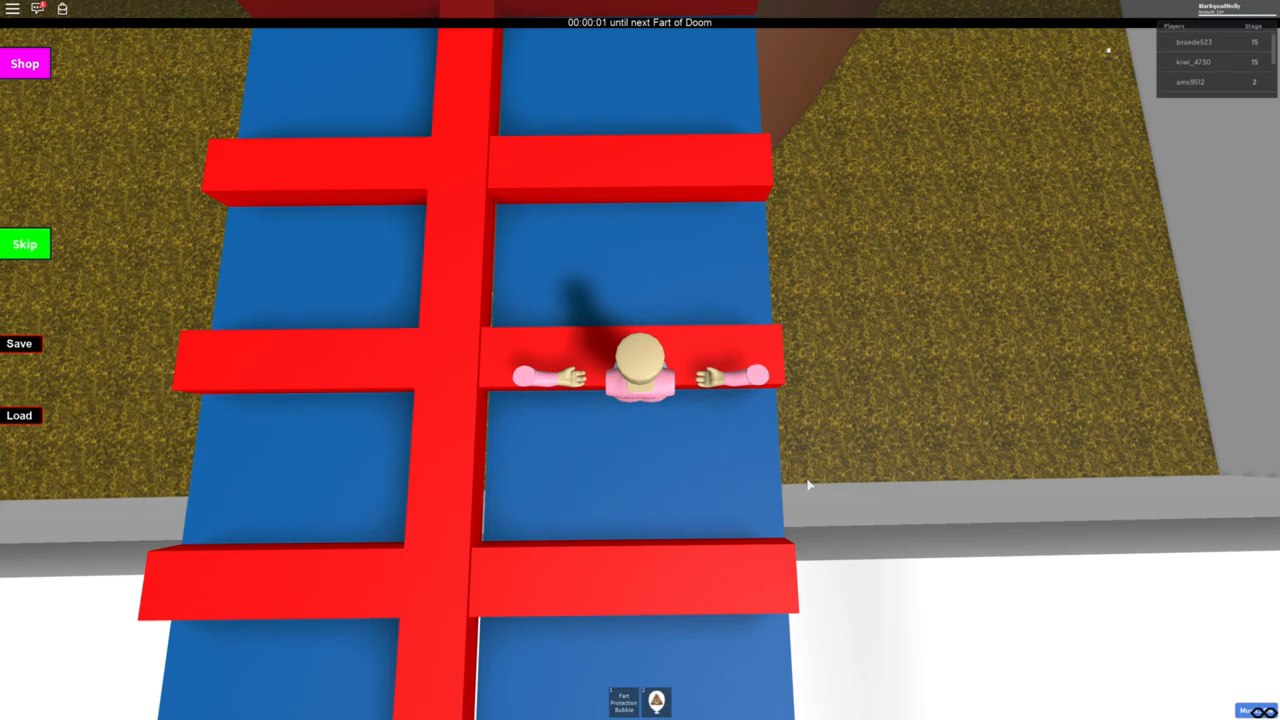
- Move the character past the red crossbars onto the open blue stretch of the path
click(624, 700)
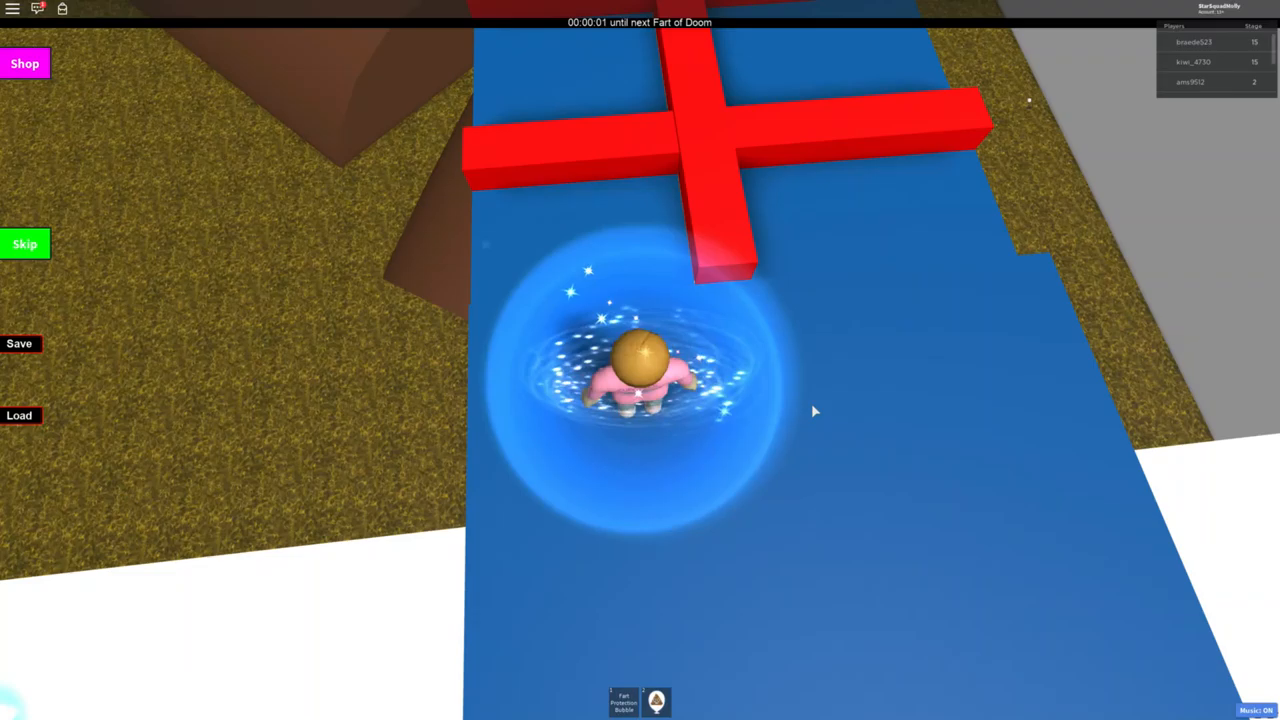